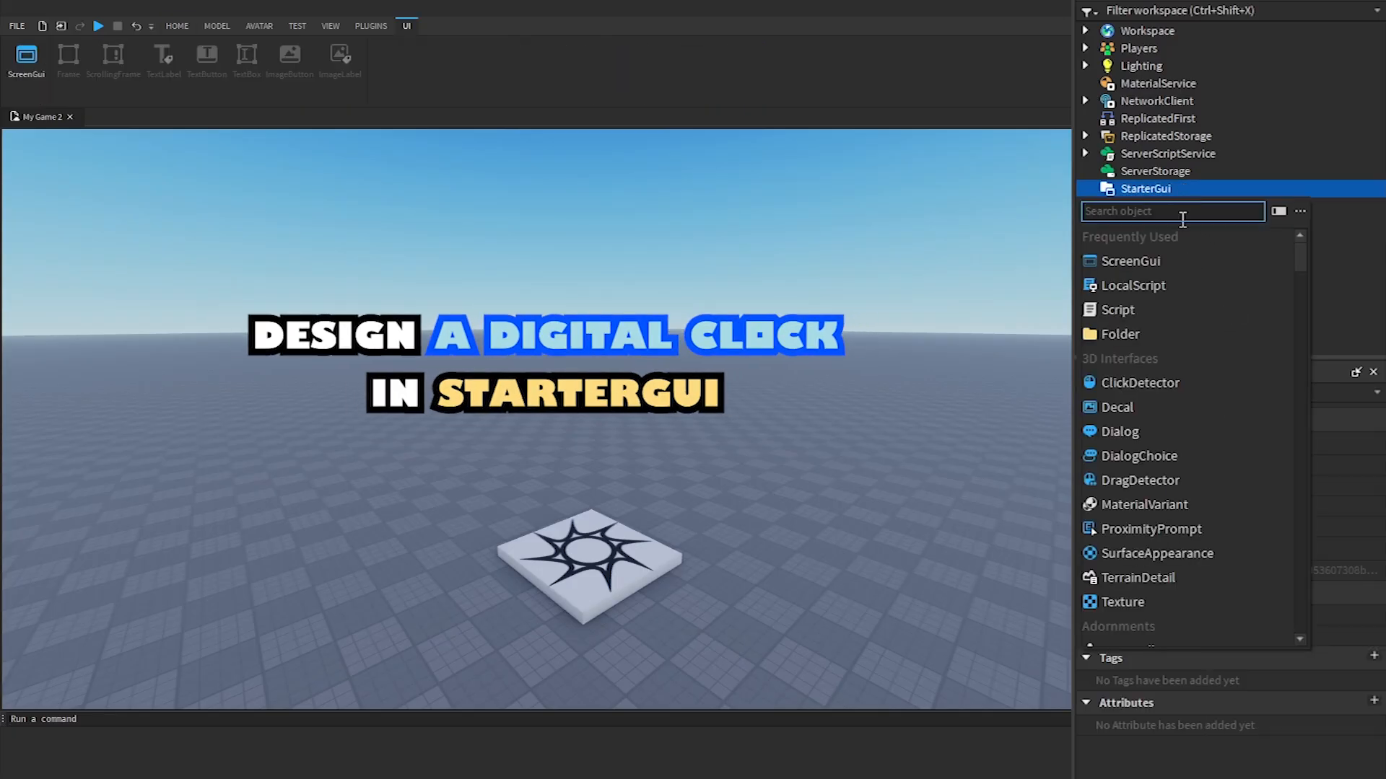
Insert a ScreenGui with a TextLabel into StarterGui, anchored at 0.5, 0.5.
{"action": "left_click", "coordinate": [1130, 260]}
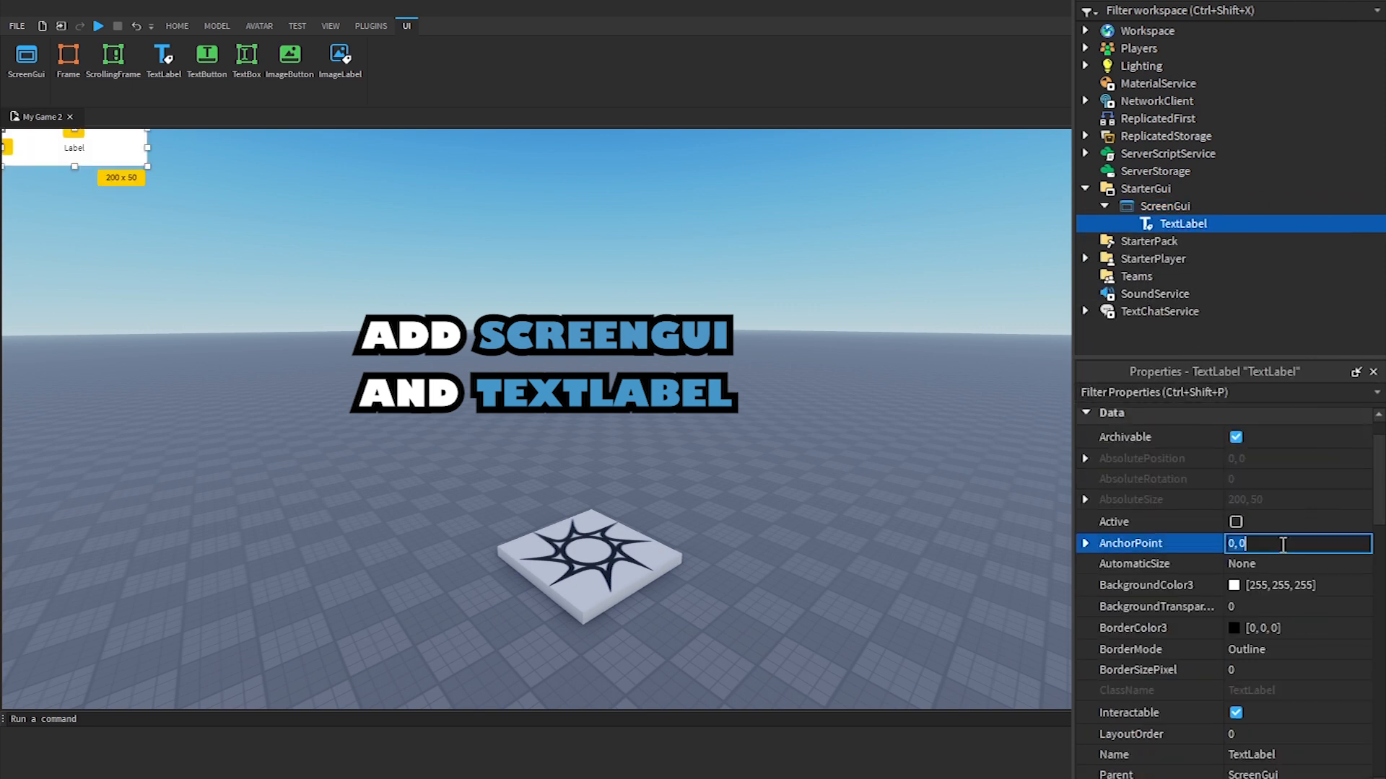
{"action": "type", "text": "0.5, 0.5"}
{"action": "type", "text": "0.1, 0"}
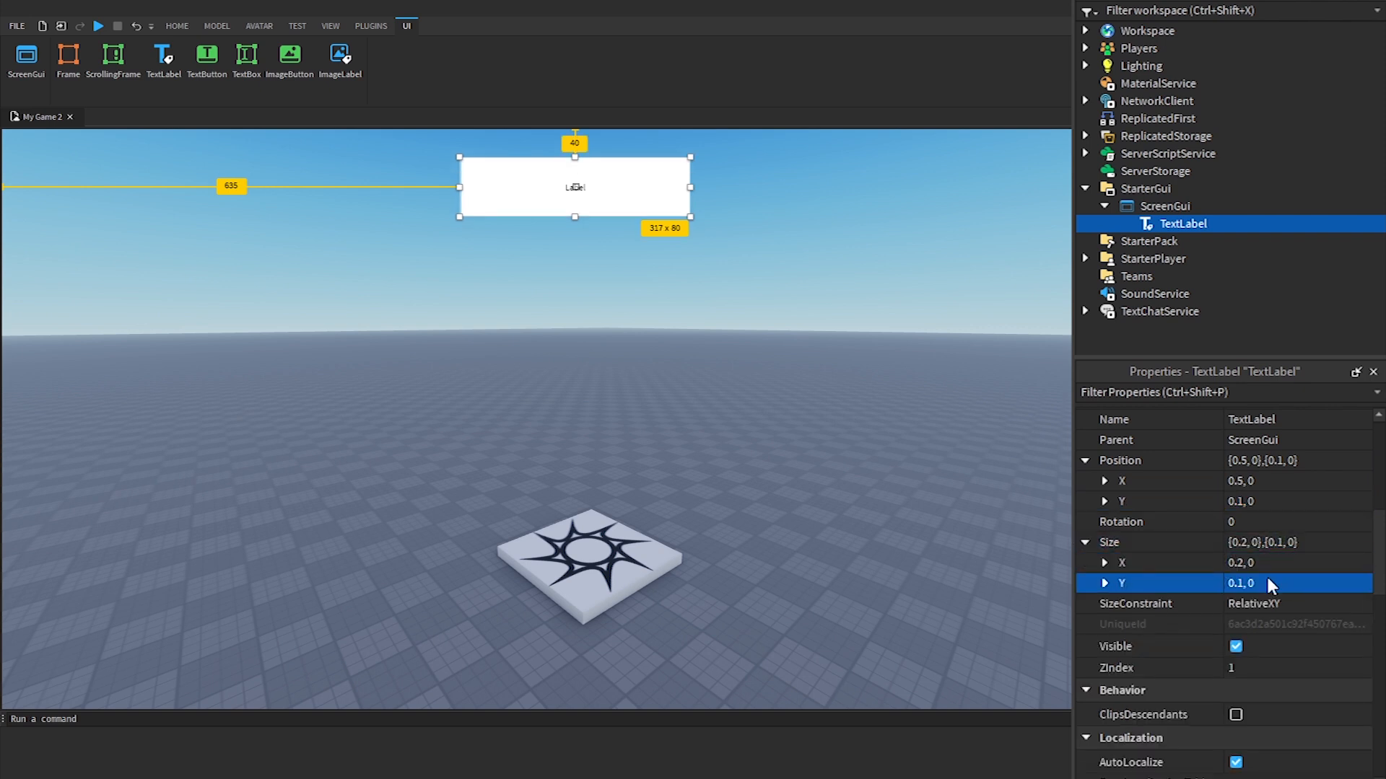
Choose a new FontFace for the TextLabel and set its Text to 00:00:00 AM.
{"action": "scroll", "scroll_direction": "down", "scroll_amount": 3}
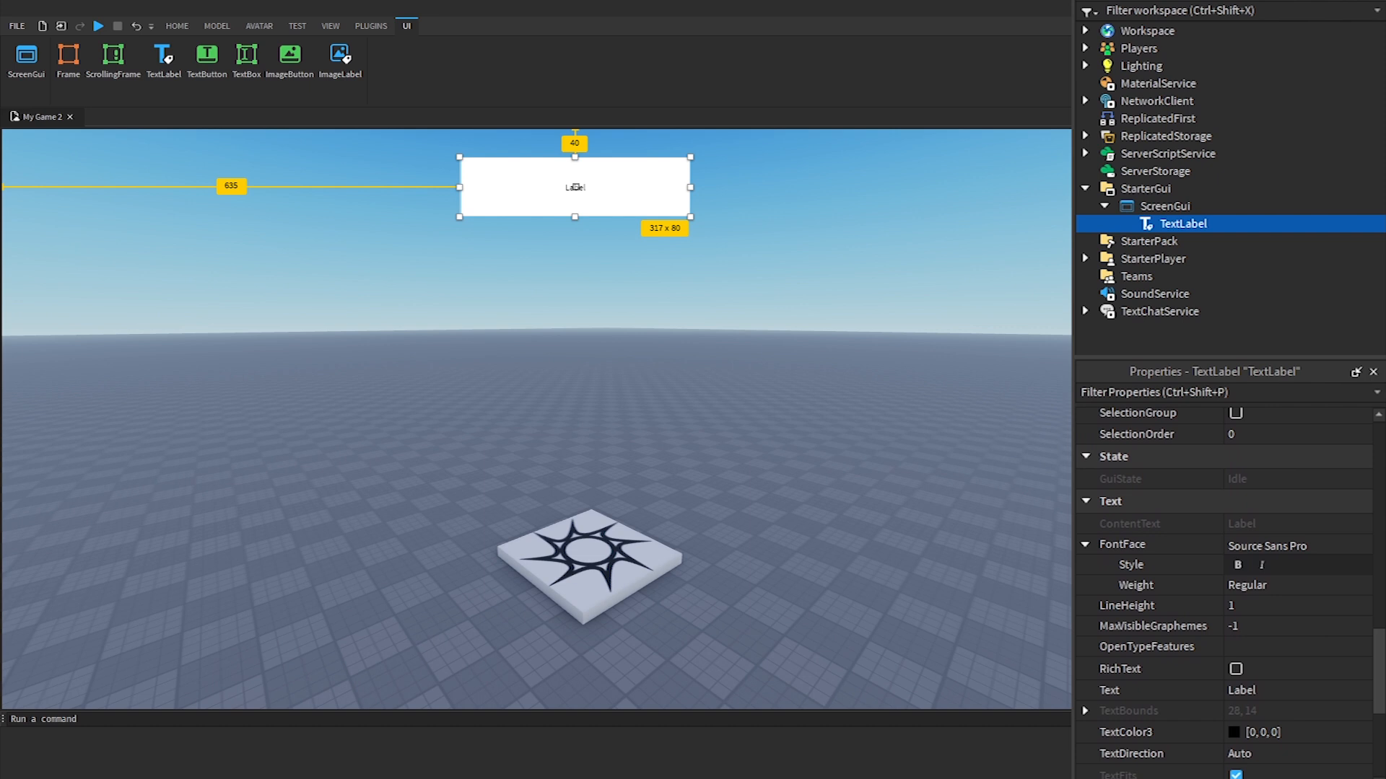
{"action": "left_click", "coordinate": [1290, 524]}
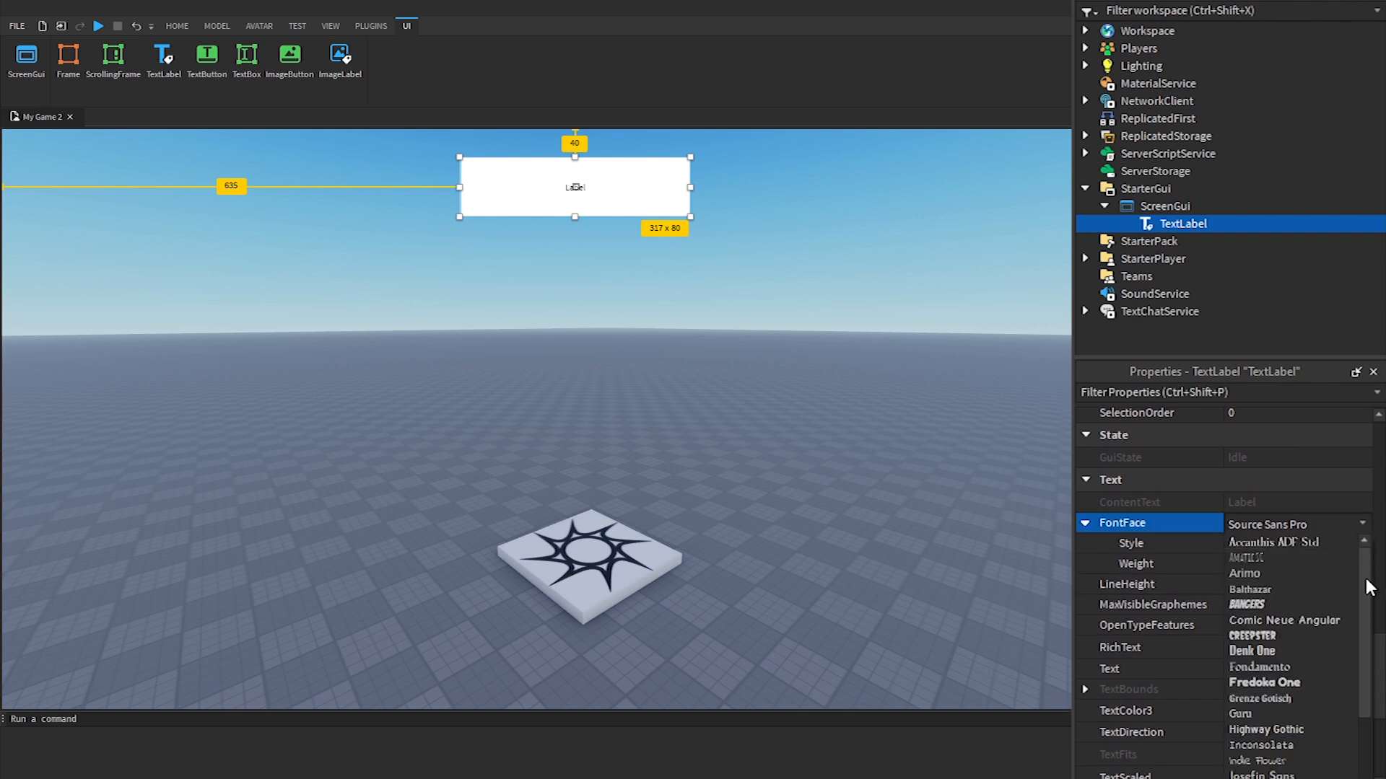
{"action": "scroll", "scroll_direction": "down", "scroll_amount": 3}
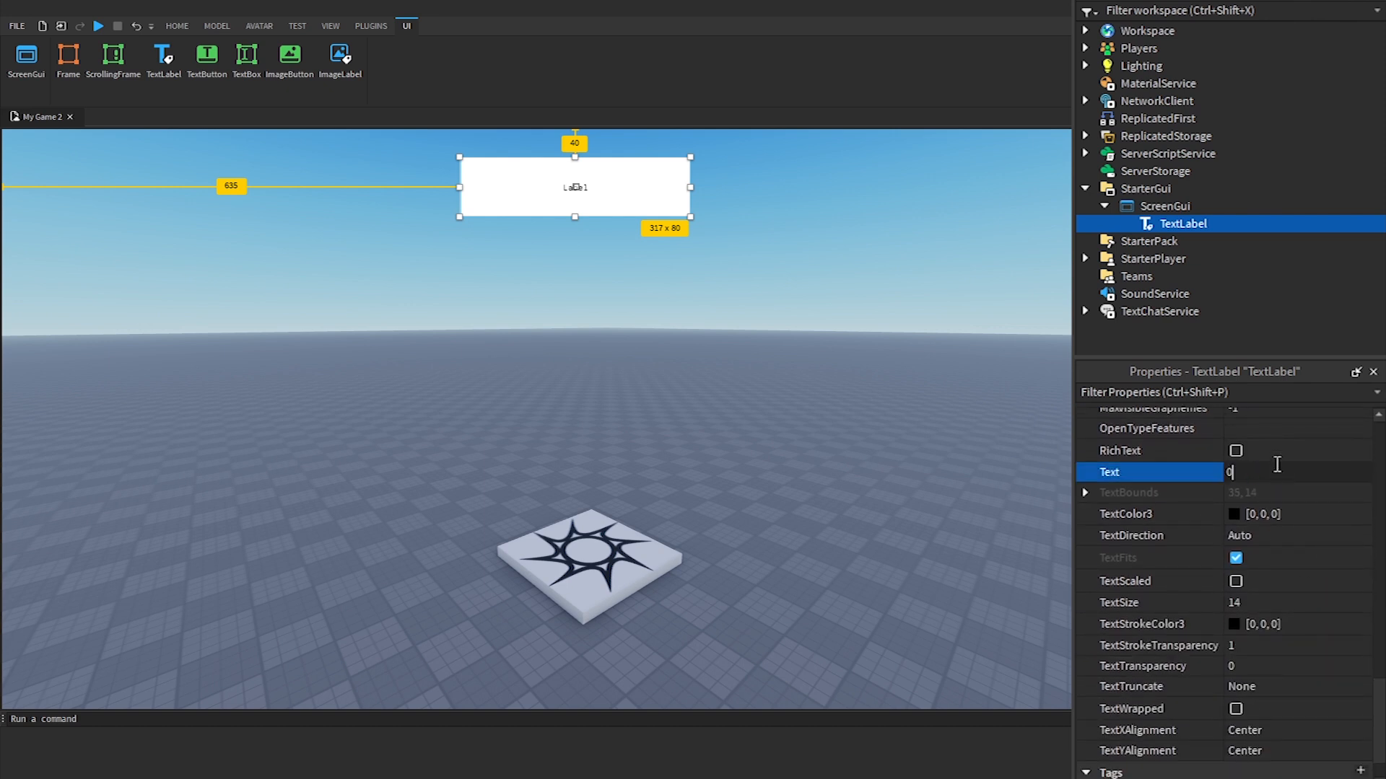
{"action": "type", "text": "00:00:00 AM"}
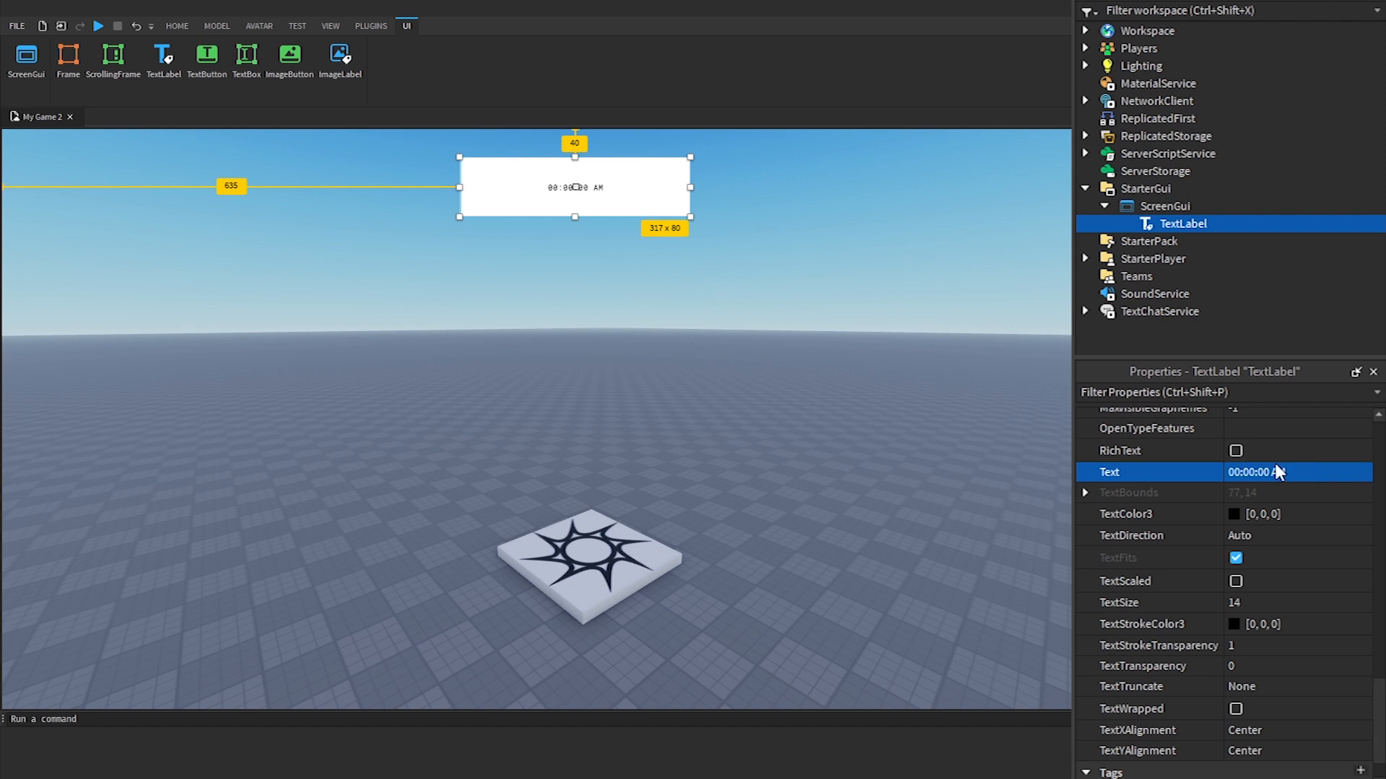
{"action": "left_click", "coordinate": [1235, 580]}
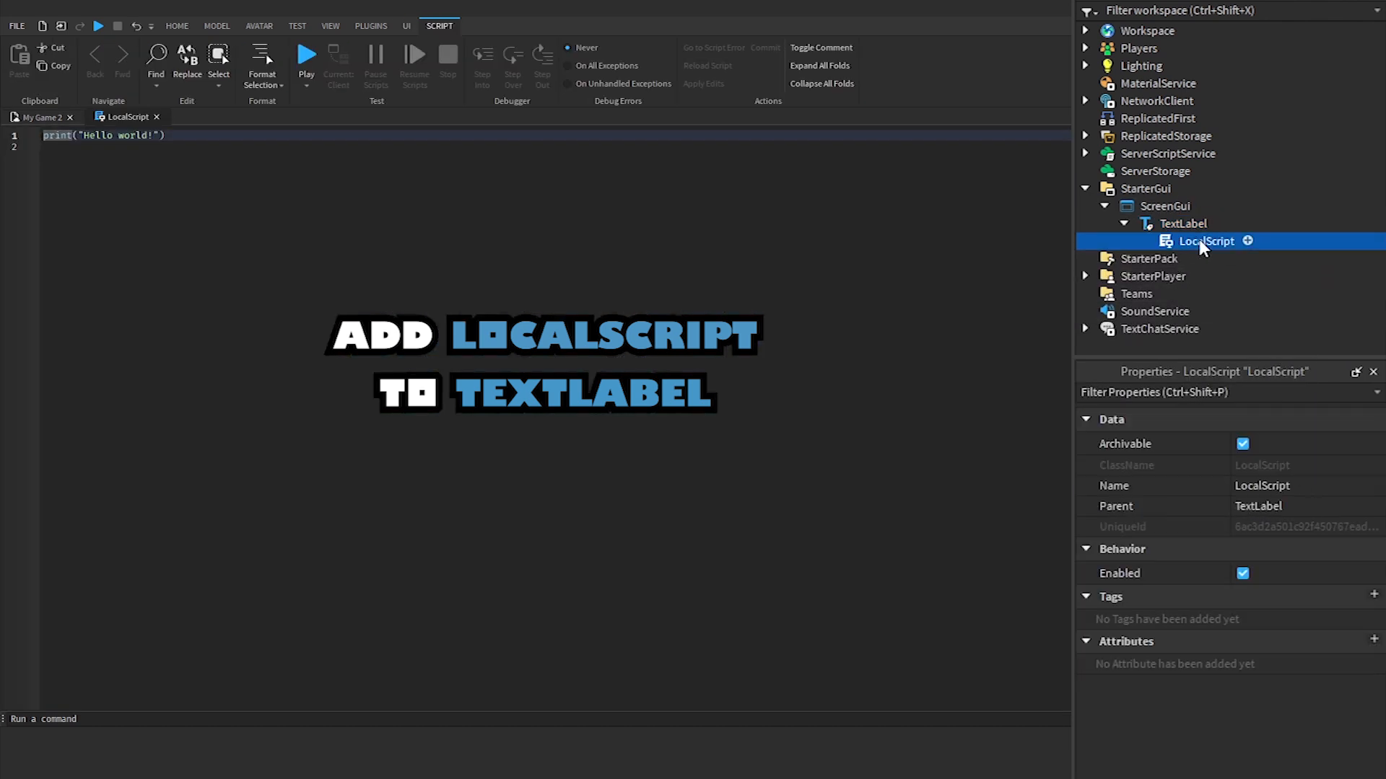
Rename the new LocalScript inside the TextLabel to DigitalClock.
{"action": "type", "text": "DigitalClock"}
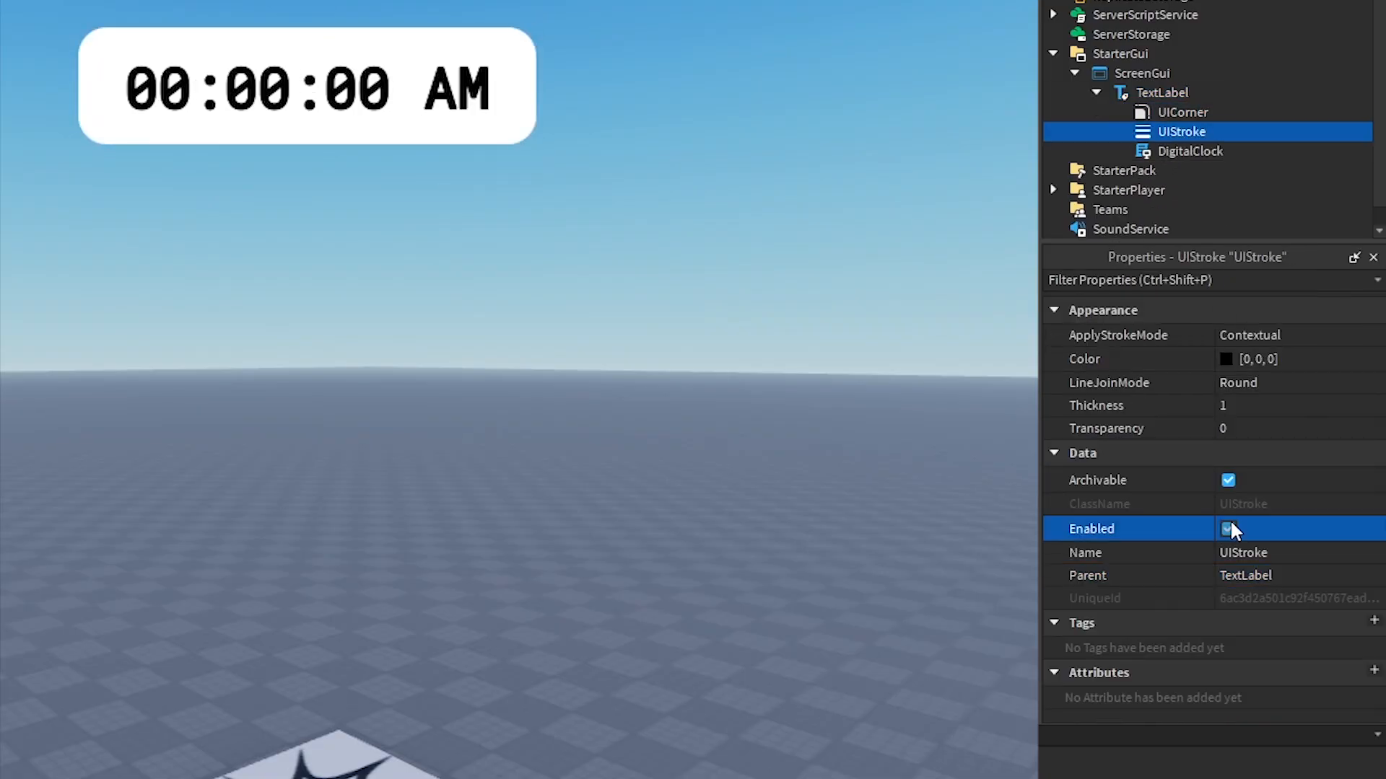
Give the UIStroke a 5-thick border in light blue [0,170,255].
{"action": "left_click", "coordinate": [1259, 358]}
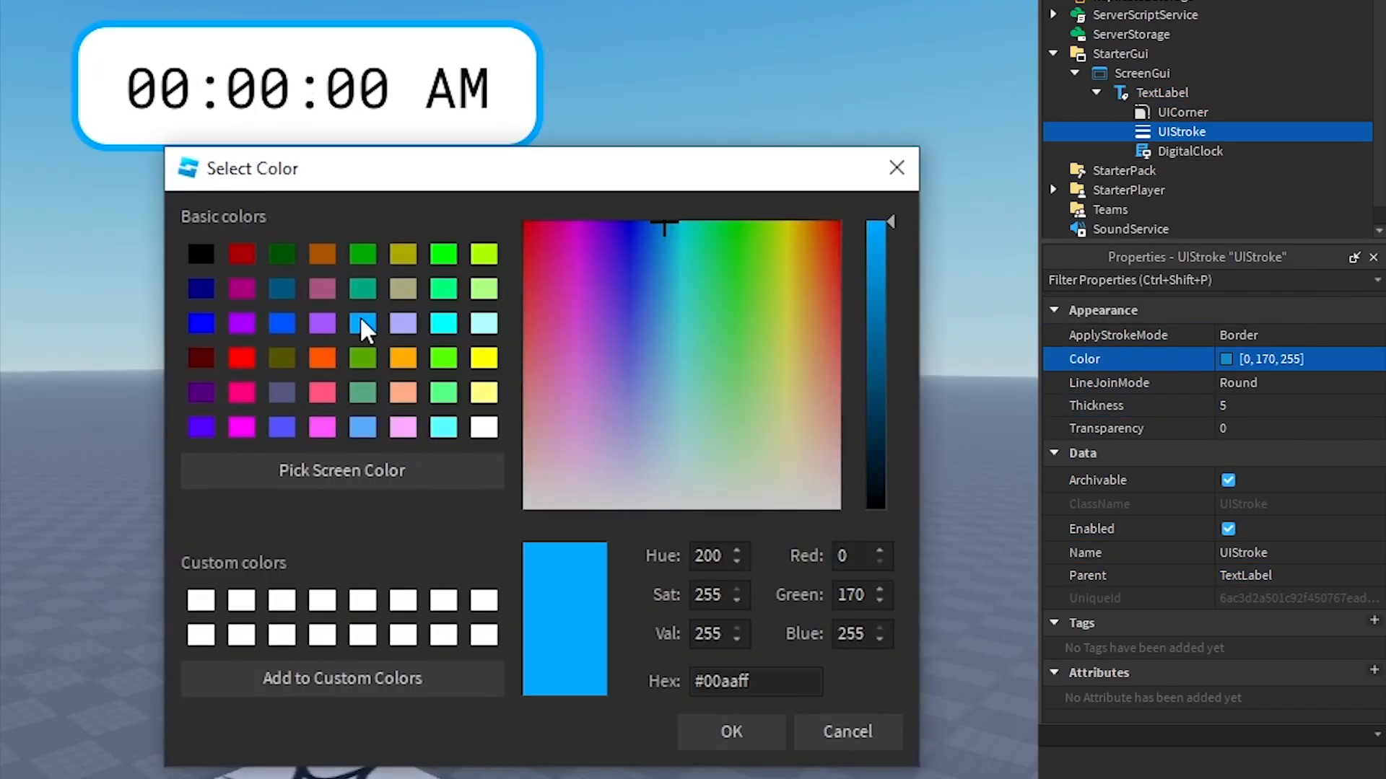